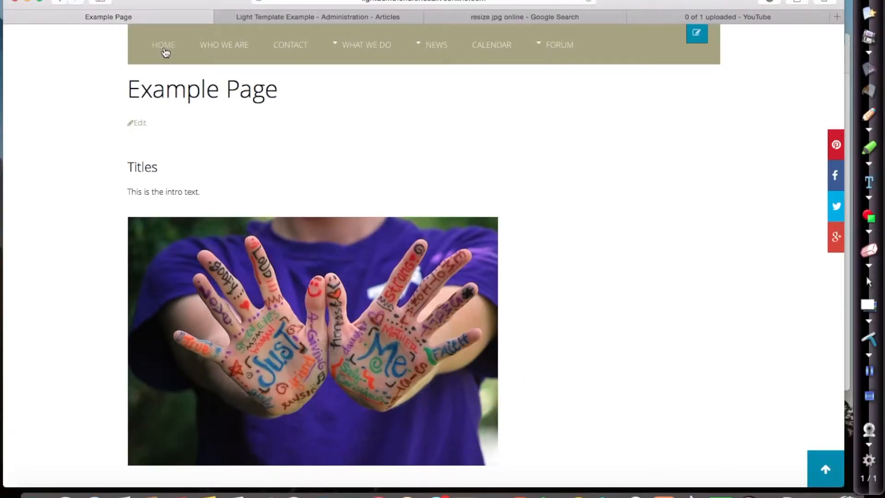
mouse_move(242, 211)
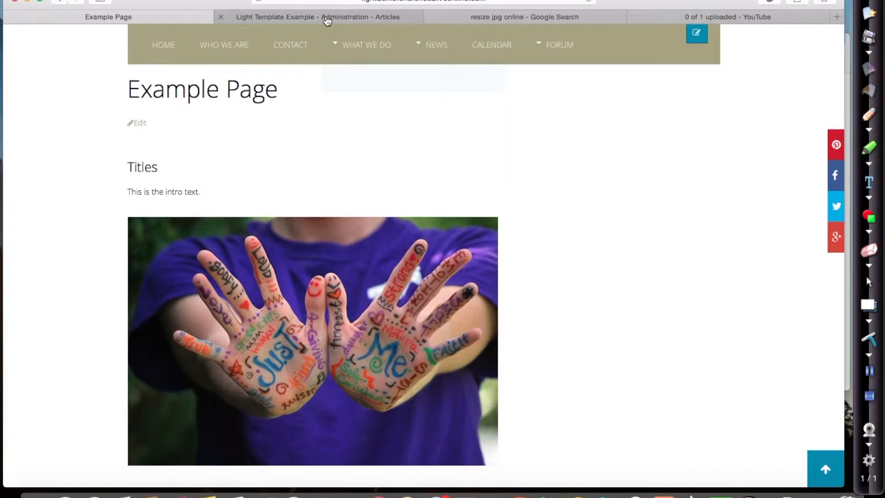
Step: Filter the Articles list by 'exa' so only the Example page article remains
left_click(319, 17)
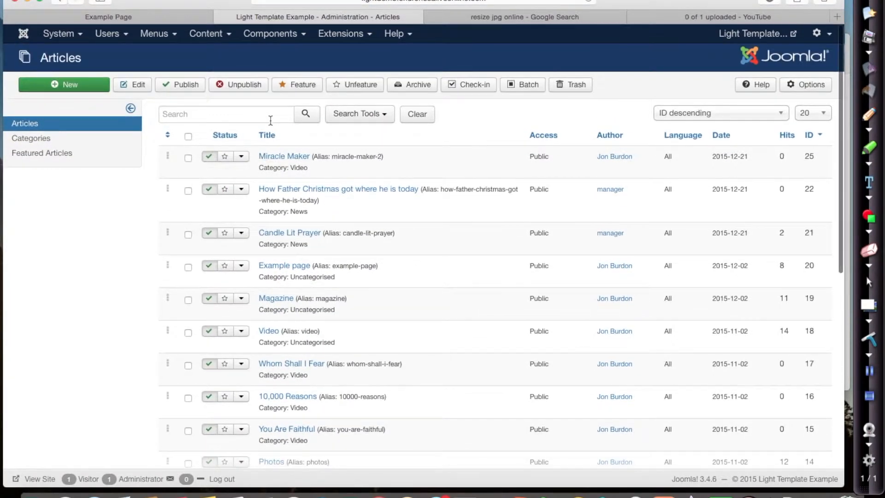
type("e")
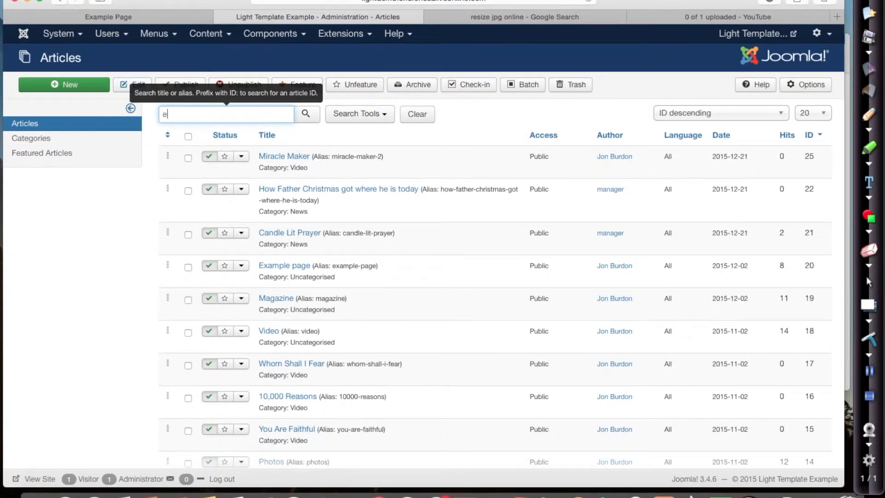
type("xa")
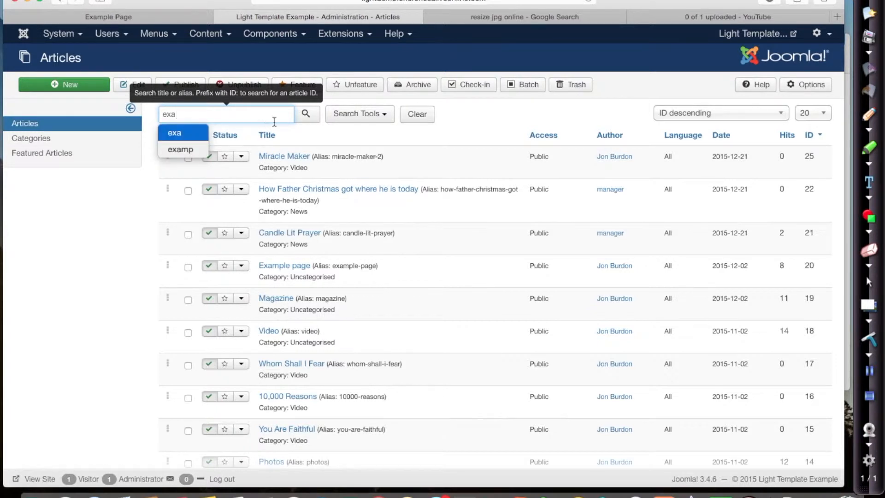
left_click(359, 113)
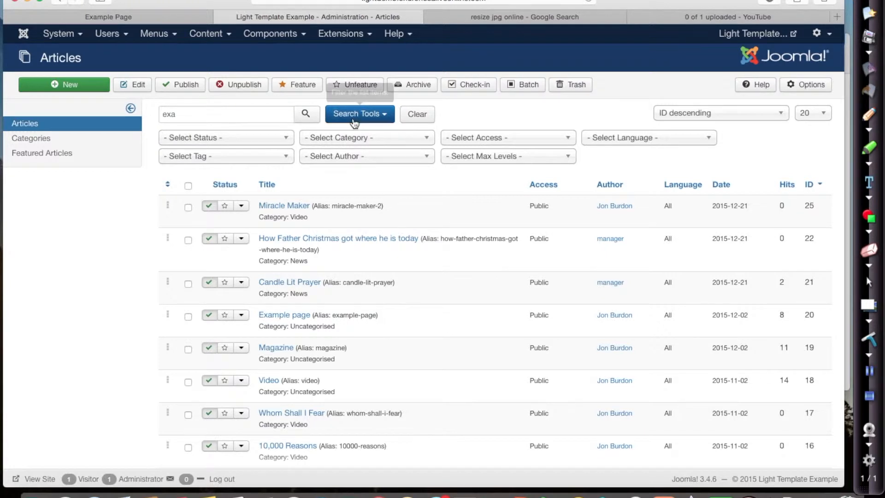
left_click(360, 114)
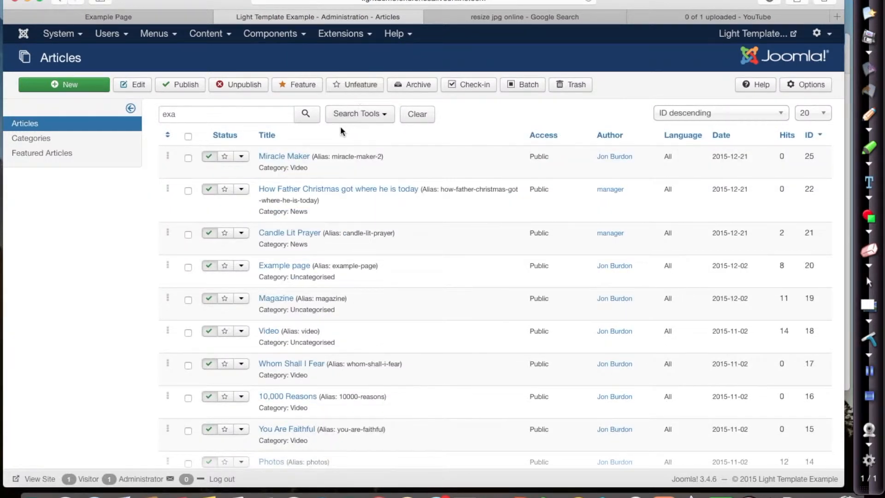
left_click(359, 114)
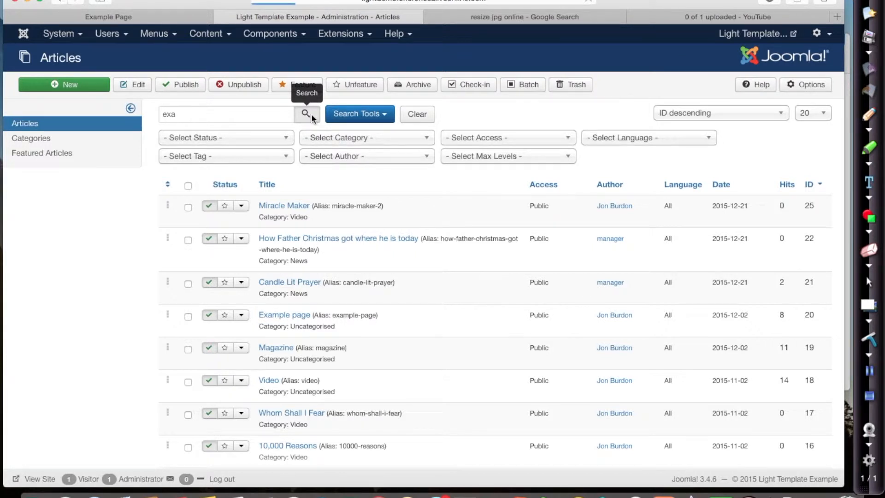
left_click(306, 114)
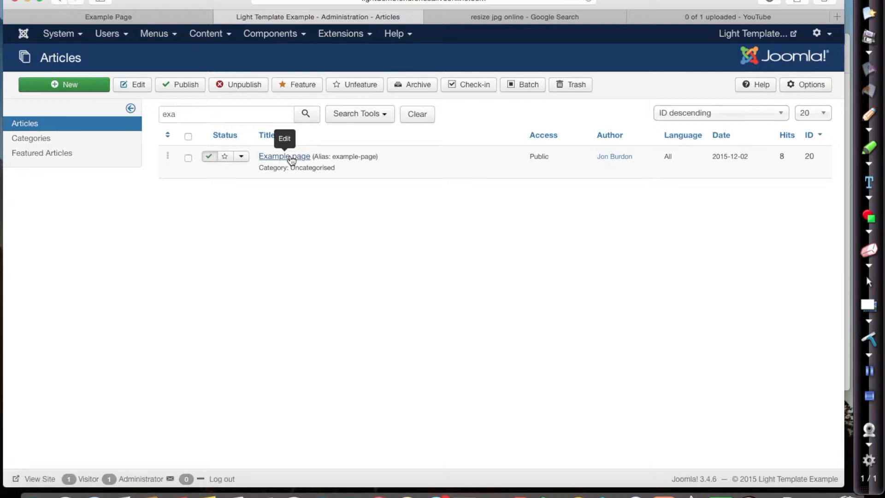
Step: Edit the Example page article and bring up its image properties dialog
left_click(284, 157)
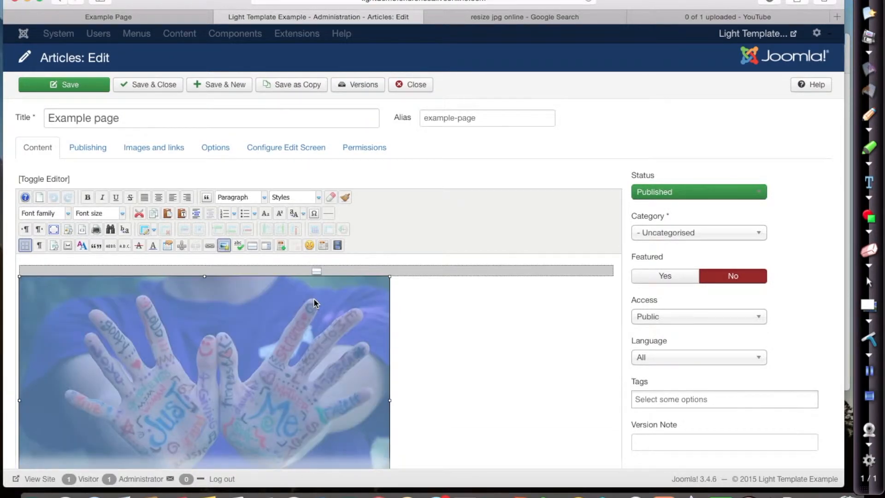
mouse_move(497, 262)
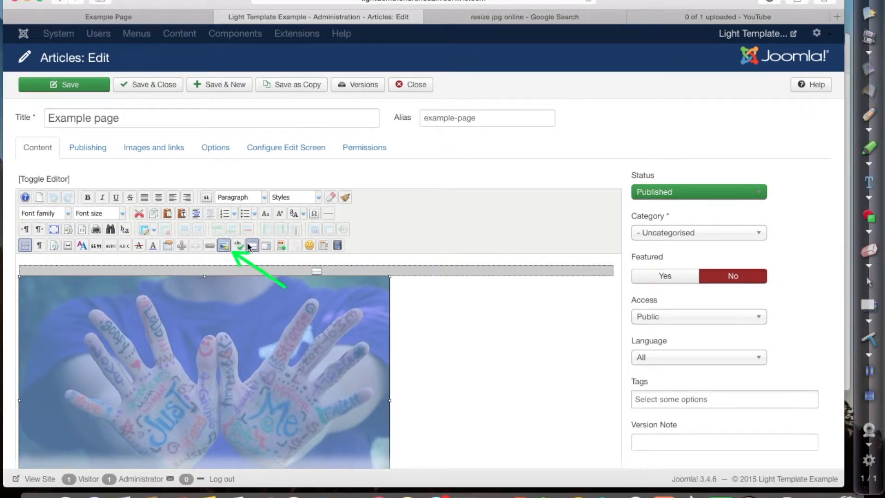
left_click(224, 245)
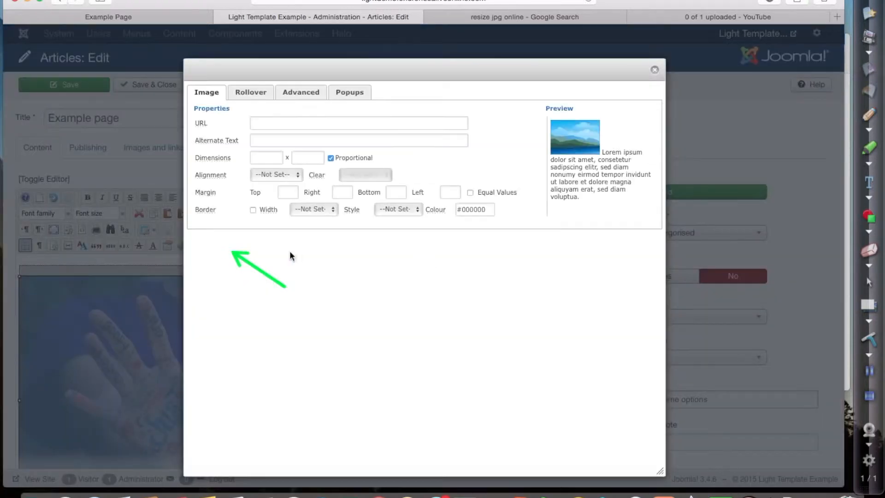
Step: Select hands-423794_1280.jpg in the Image Manager Extended file browser
left_click(411, 304)
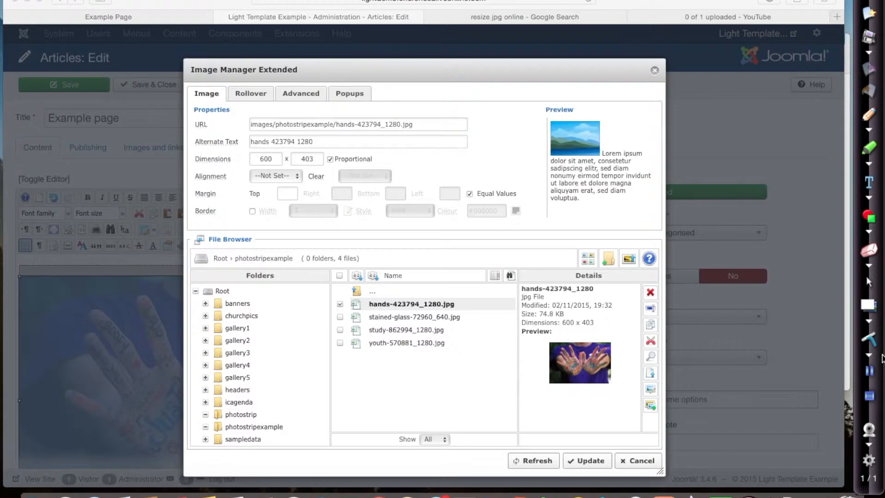
mouse_move(677, 396)
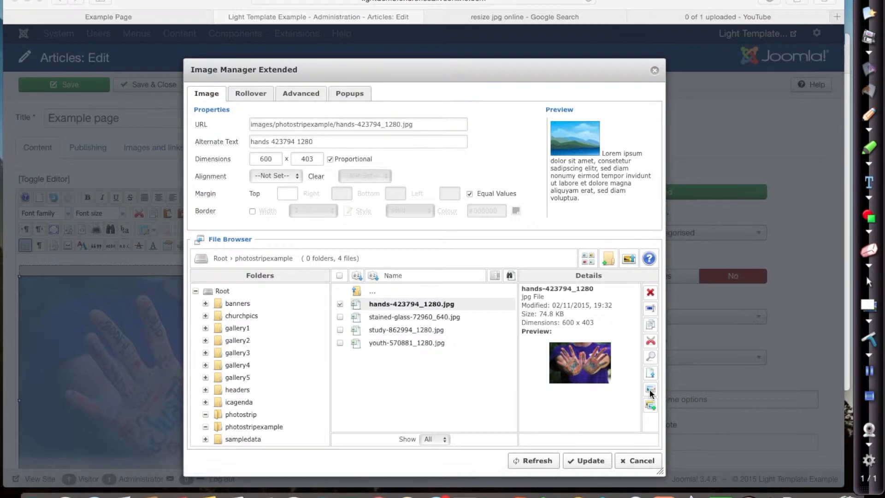
mouse_move(652, 393)
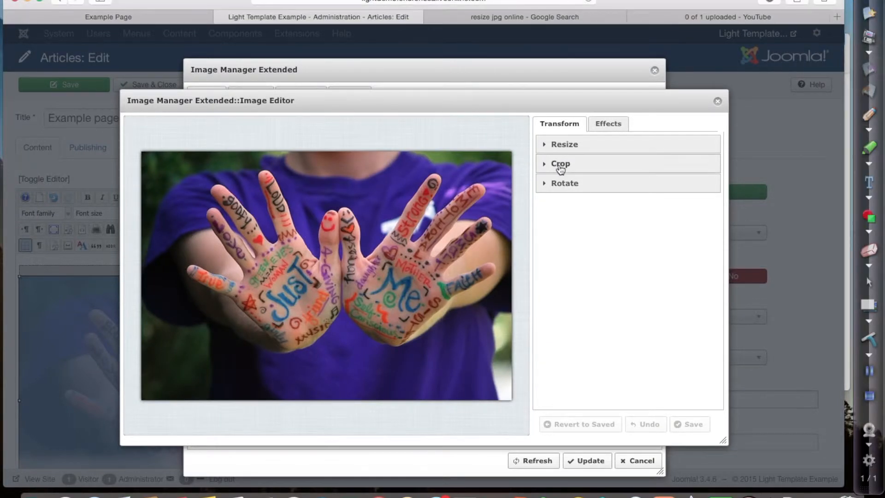
Step: Crop the hands photo to about 519 × 325 and apply the crop
left_click(560, 164)
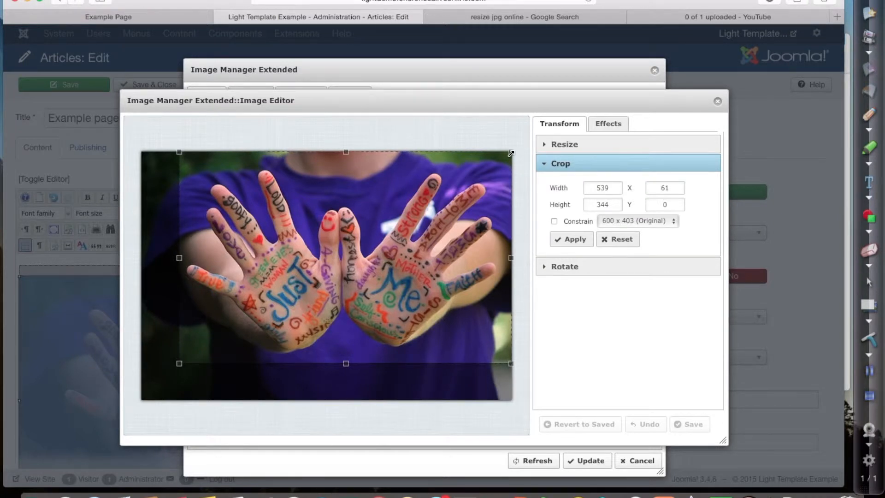
left_click_drag(510, 153, 498, 164)
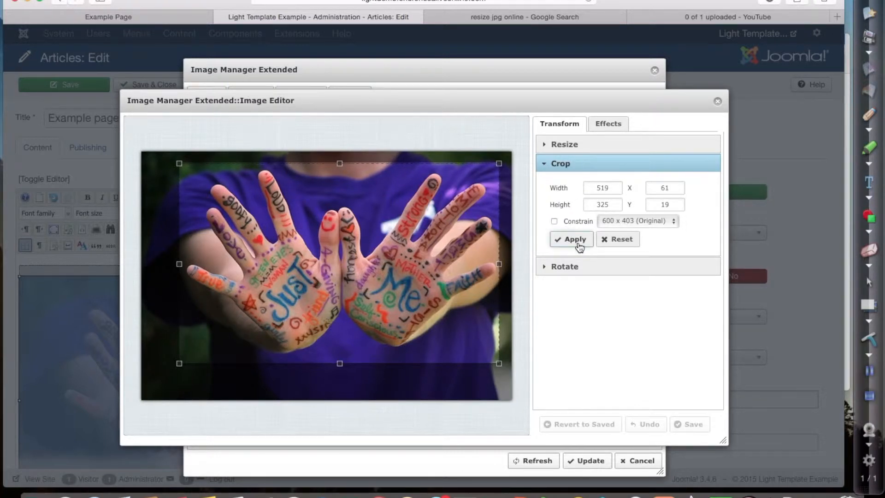
left_click(571, 239)
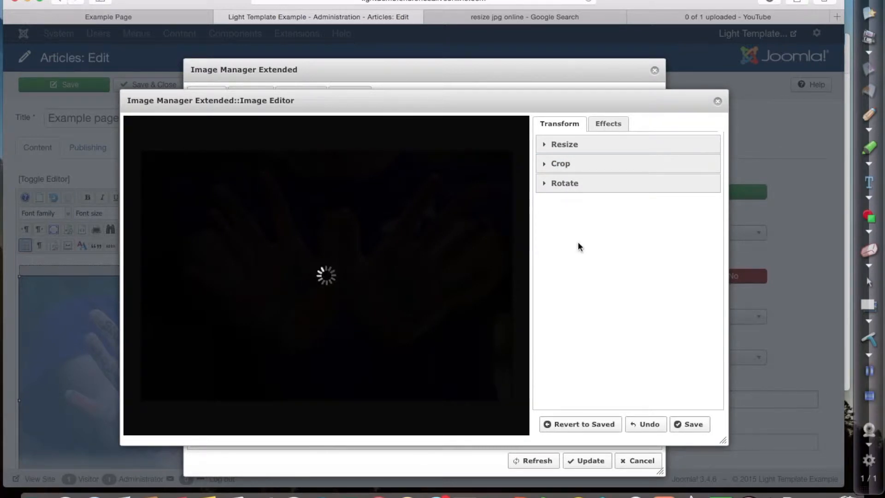
Step: Rotate the cropped photo 90° counter-clockwise into portrait orientation
left_click(563, 144)
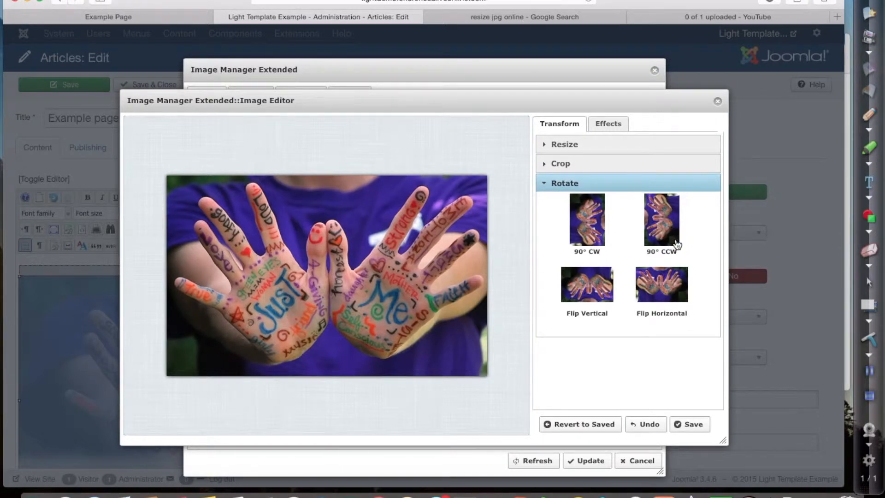
left_click(661, 220)
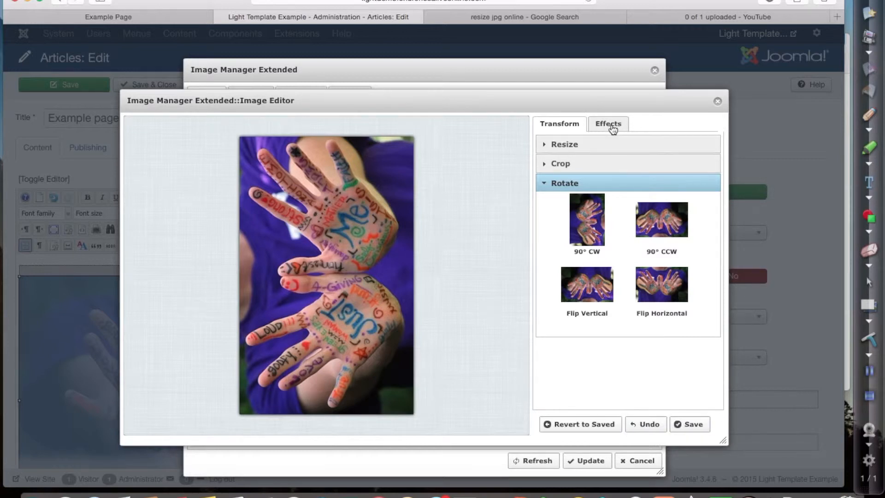
Step: Apply the Fade effect repeatedly until the rotated photo looks washed out
left_click(608, 124)
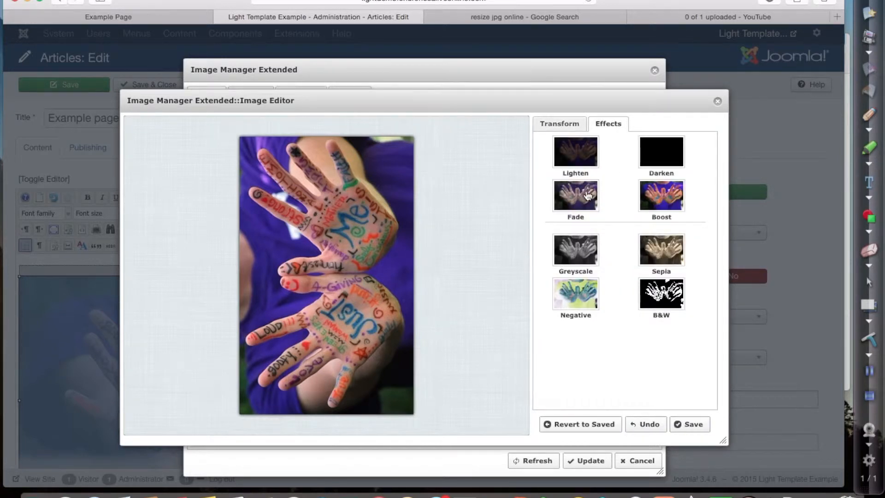
left_click(575, 195)
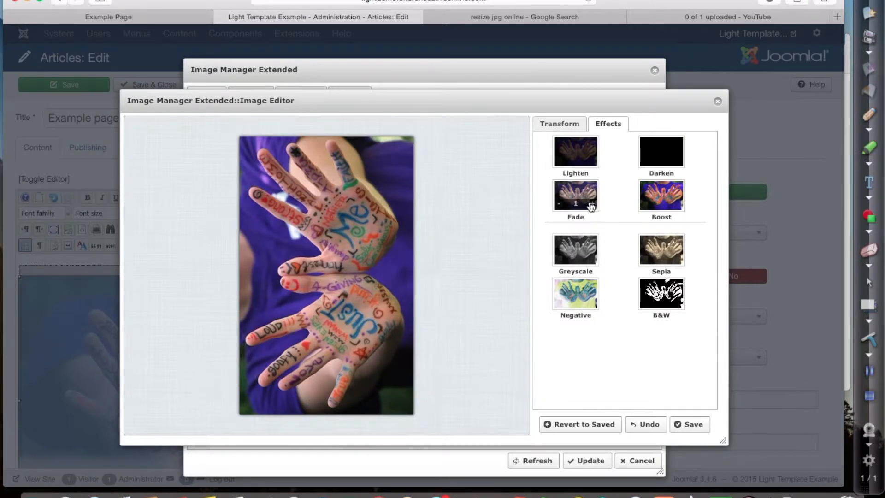
left_click(591, 203)
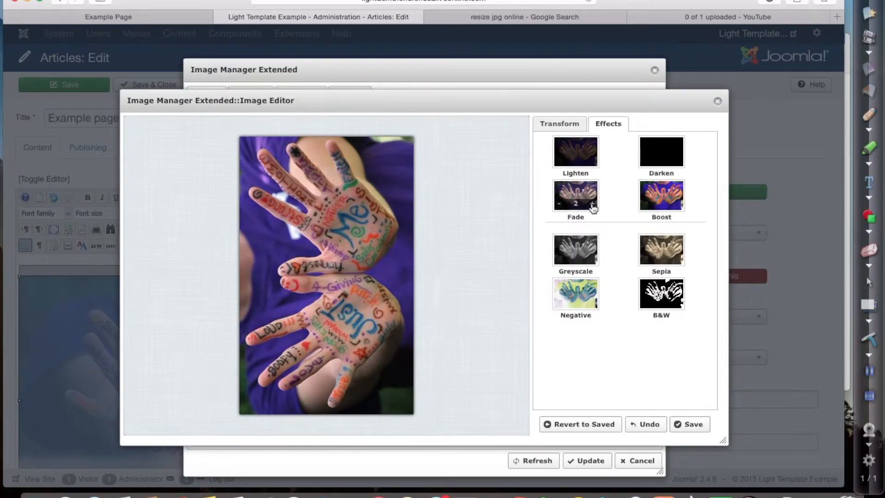
left_click(591, 203)
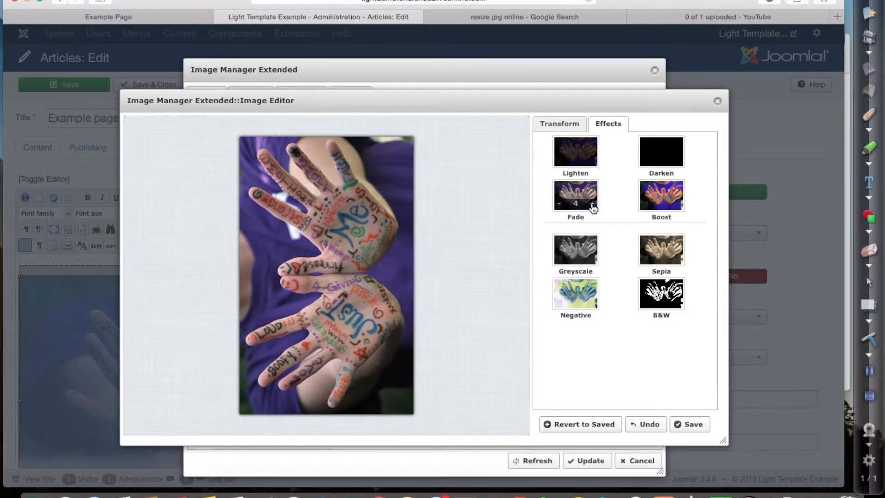
left_click(592, 203)
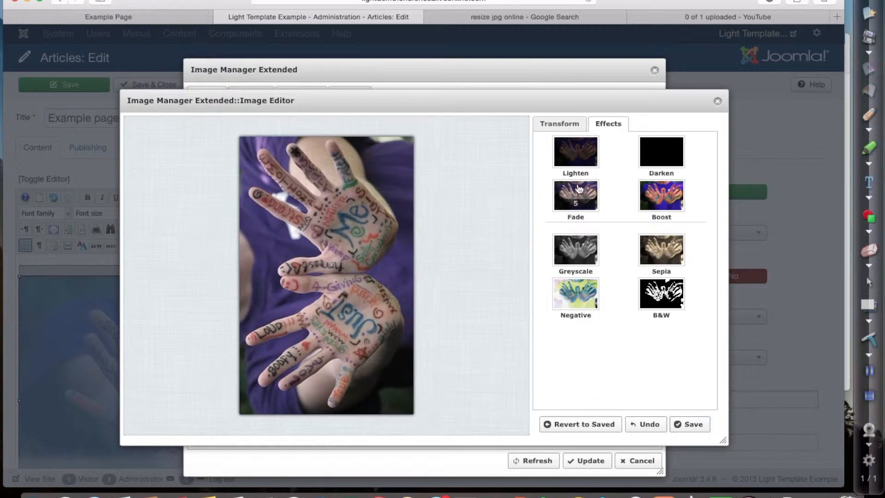
left_click(559, 124)
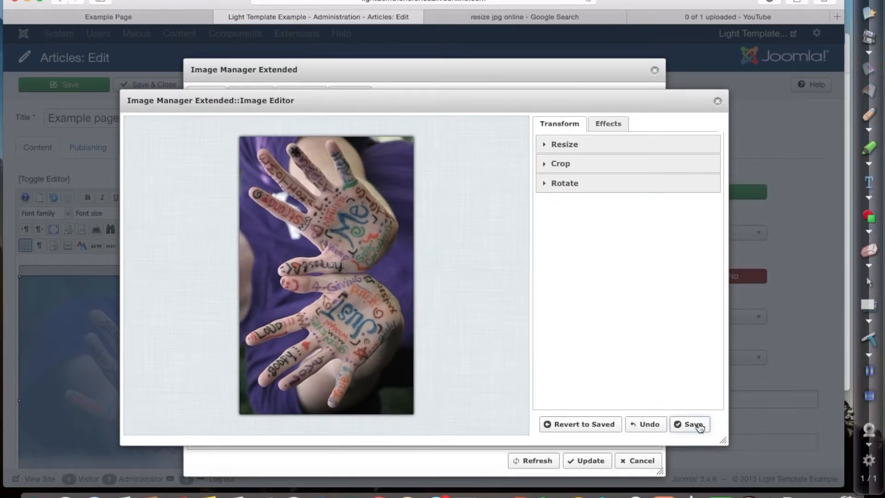
Step: Save the edited photo as a new image named 'Faded Hands' at quality 100
left_click(689, 424)
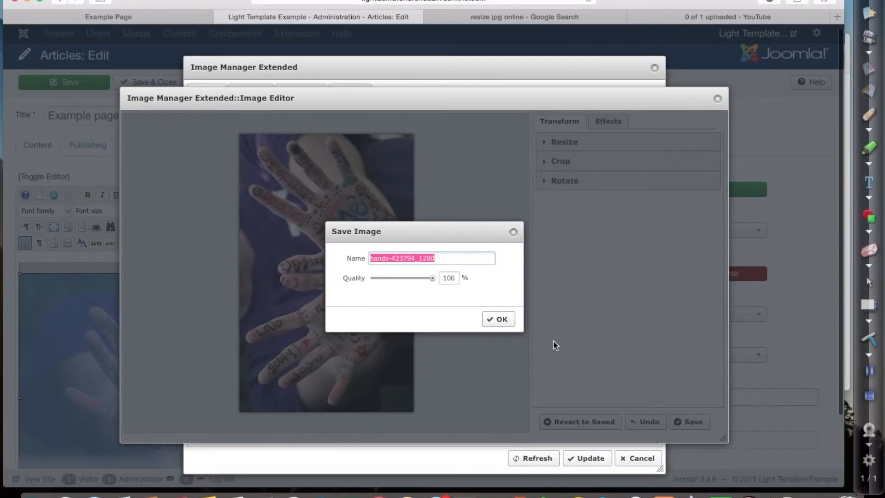
mouse_move(547, 328)
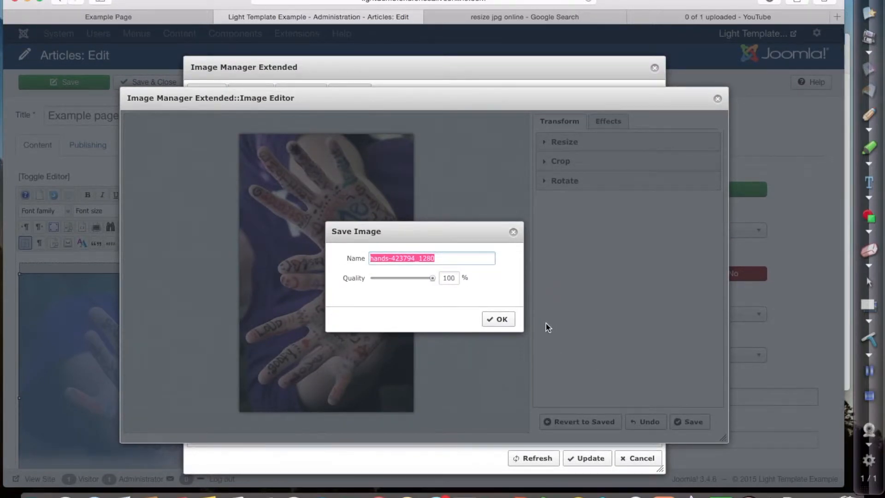
type("Faded")
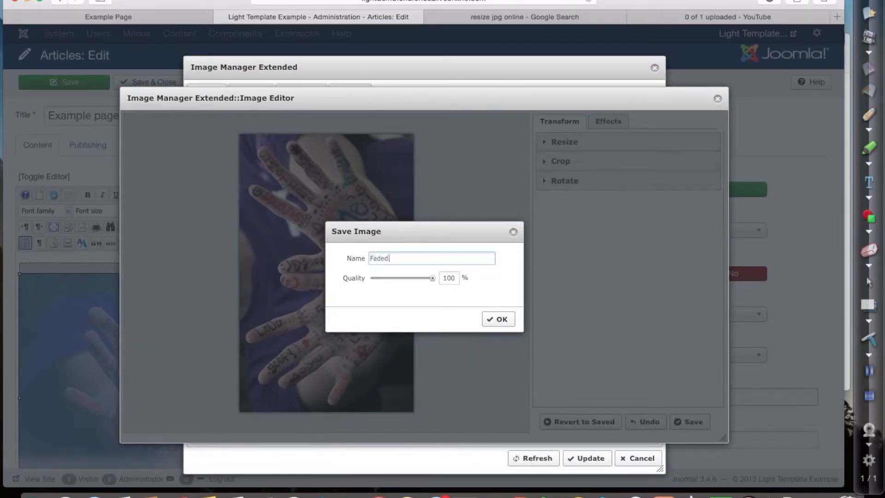
type("Hands")
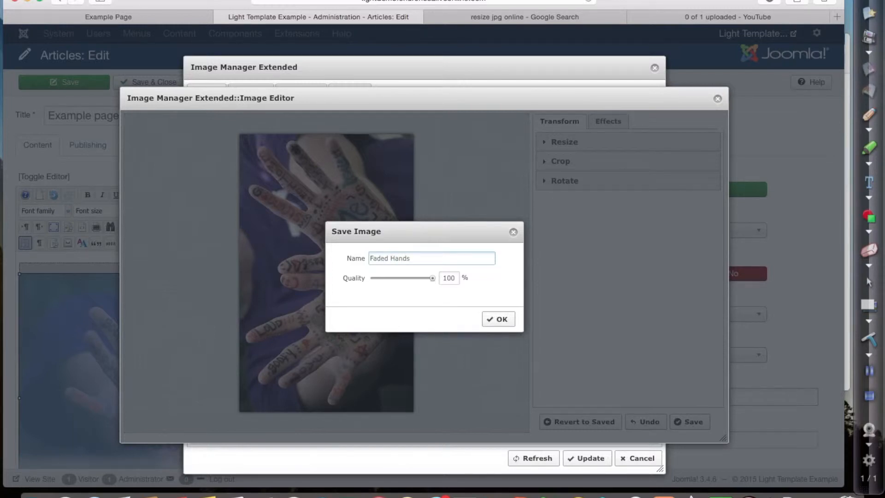
left_click(497, 319)
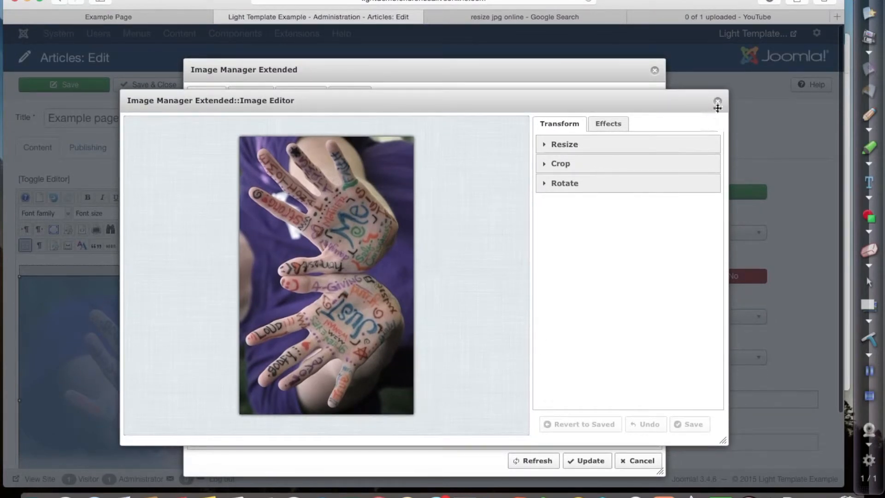
Step: Choose Faded Hands.jpg over the original and update the article image to it
left_click(718, 102)
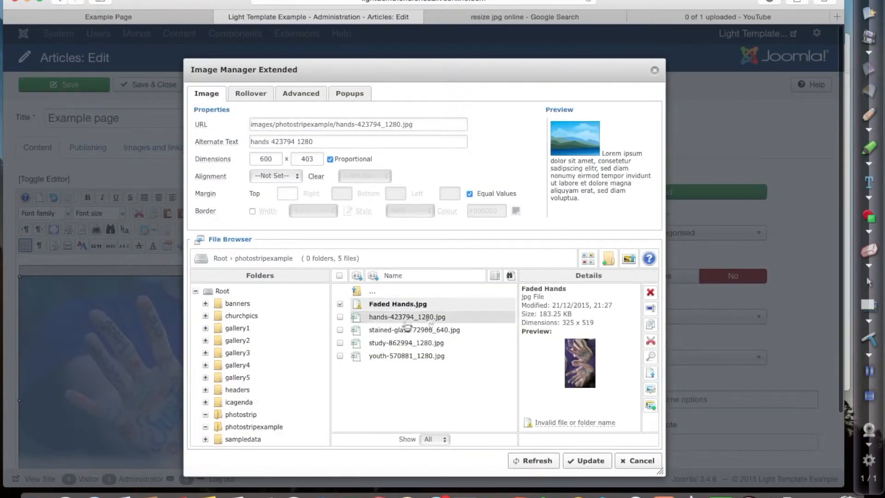
left_click(398, 303)
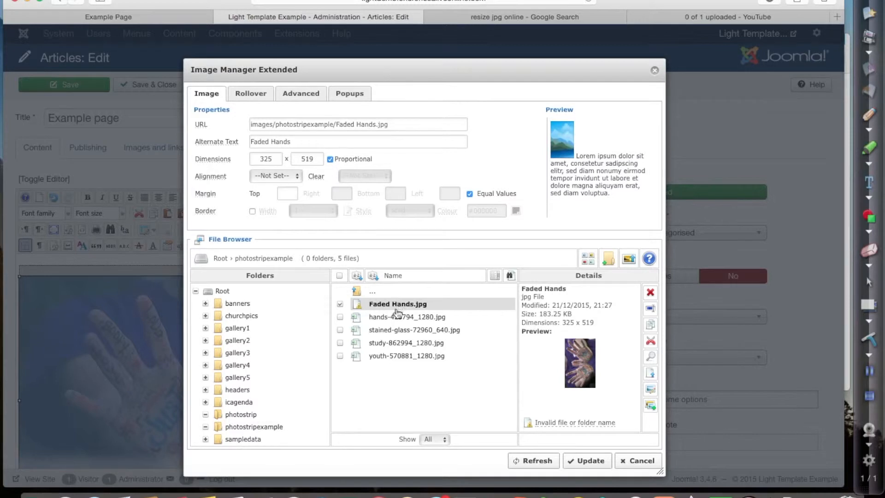
left_click(407, 317)
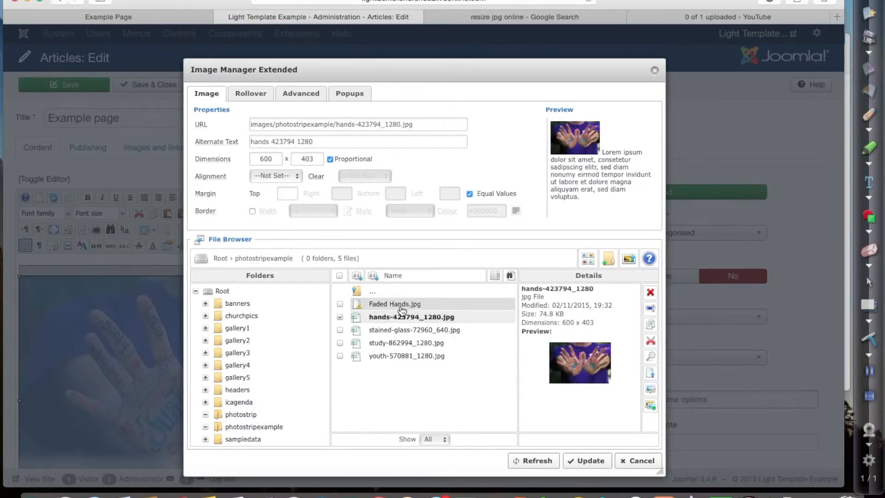
left_click(393, 303)
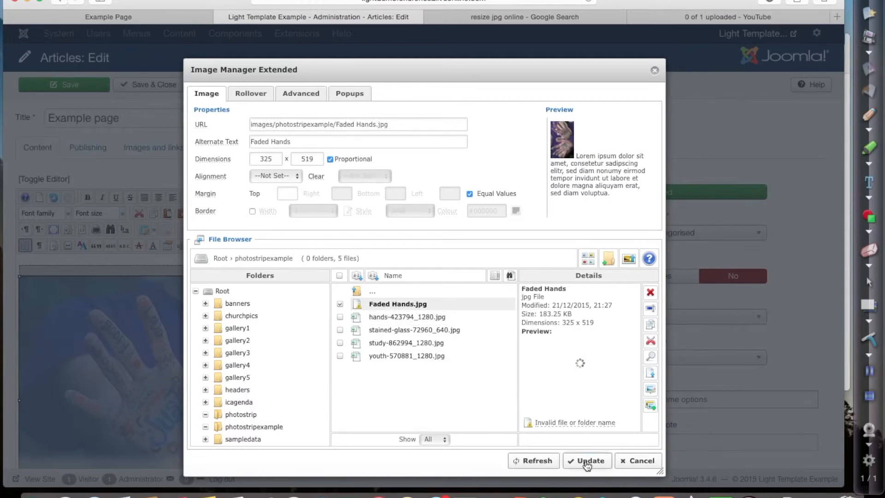
left_click(588, 460)
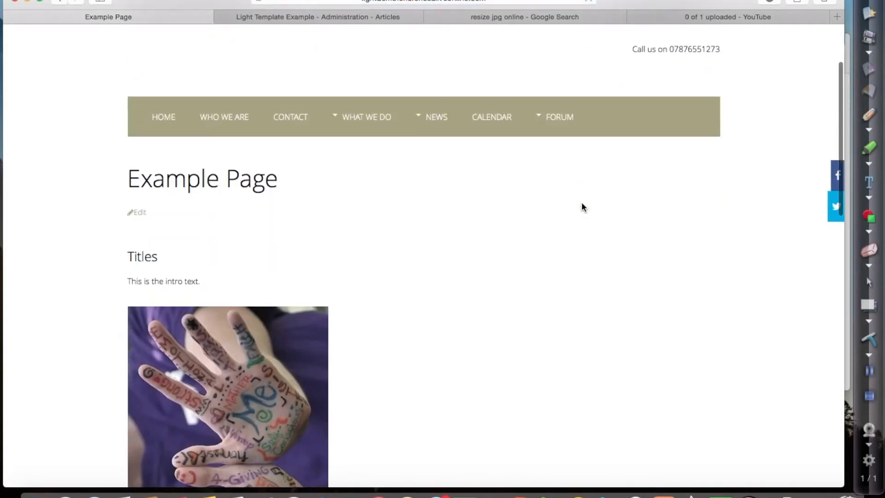
Step: Scroll the live Example Page to the hands photo, then move to the Google Search tab
scroll("down", 3)
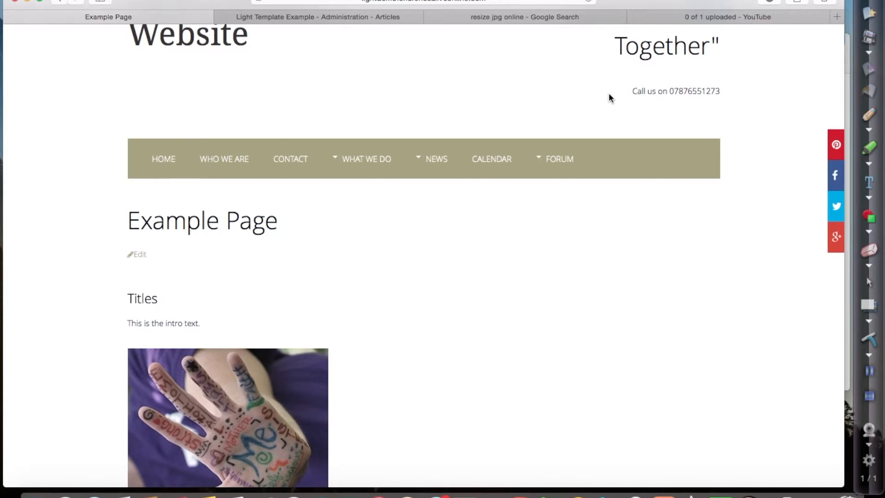
mouse_move(536, 48)
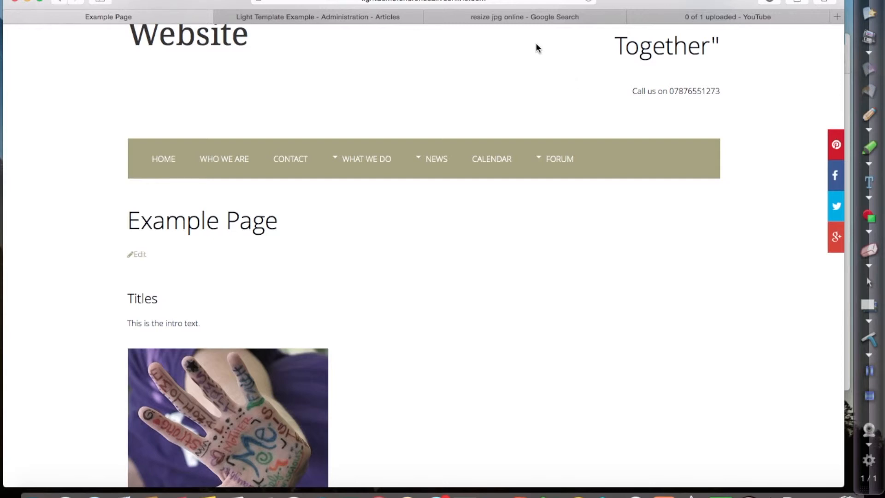
left_click(523, 17)
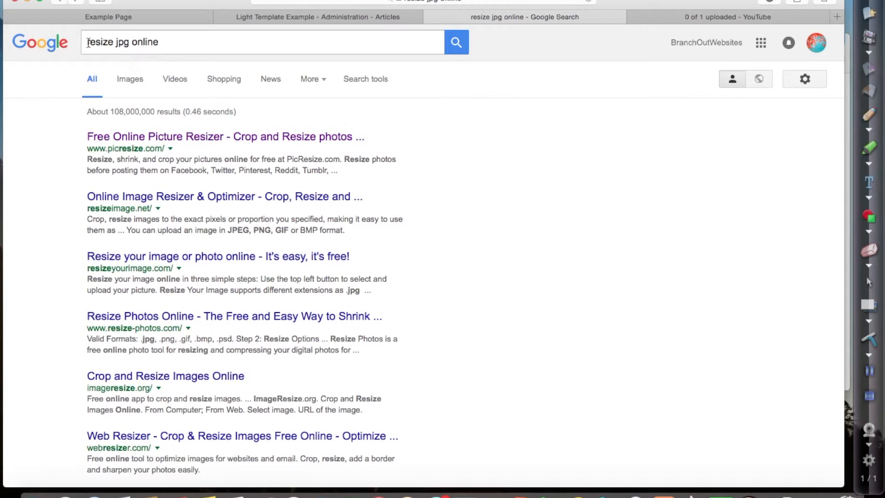
Step: Search Google for 'batch resize jpg online' and return to the Example Page tab
type("batch")
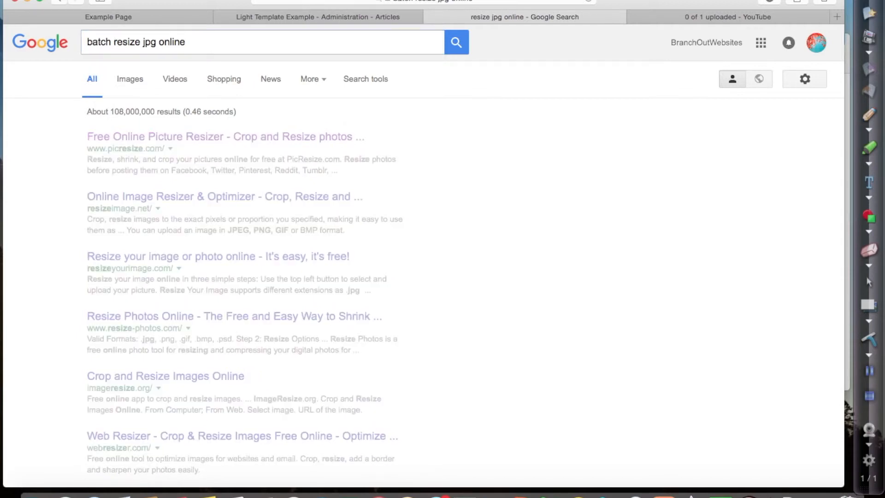
left_click(455, 42)
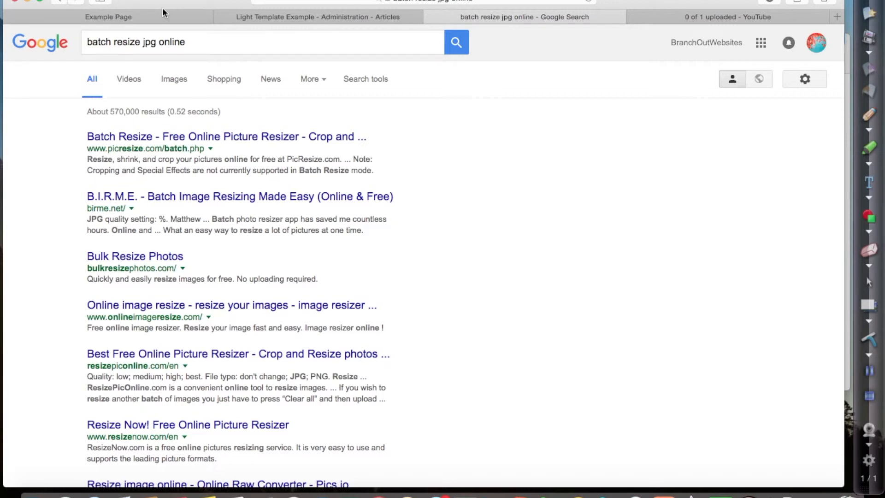
left_click(108, 16)
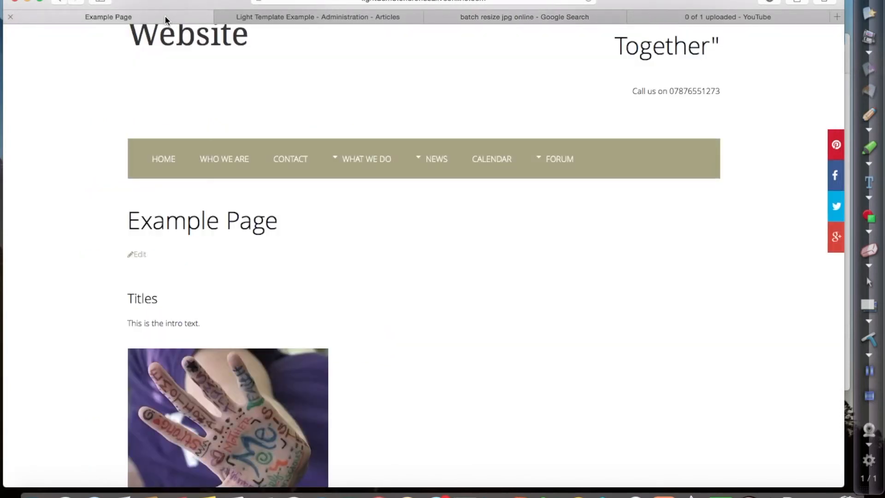
Step: Return to the Joomla administration Articles list and reopen the Example page article for editing
left_click(317, 16)
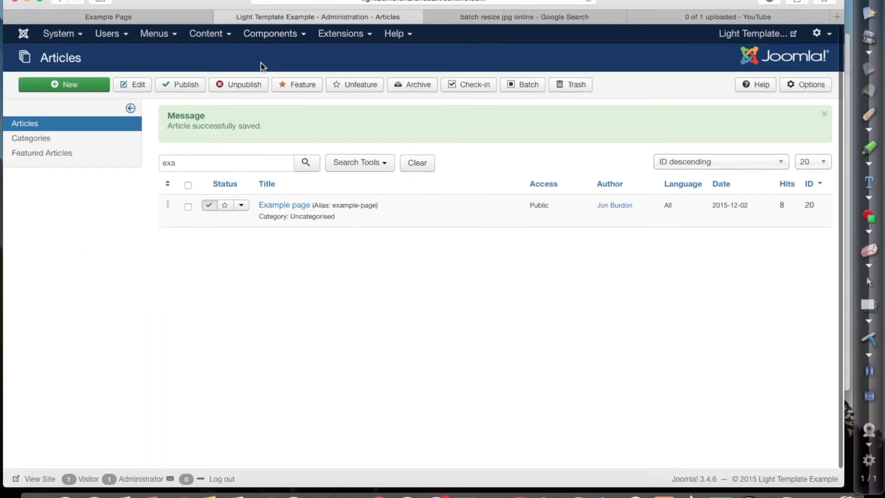
mouse_move(284, 204)
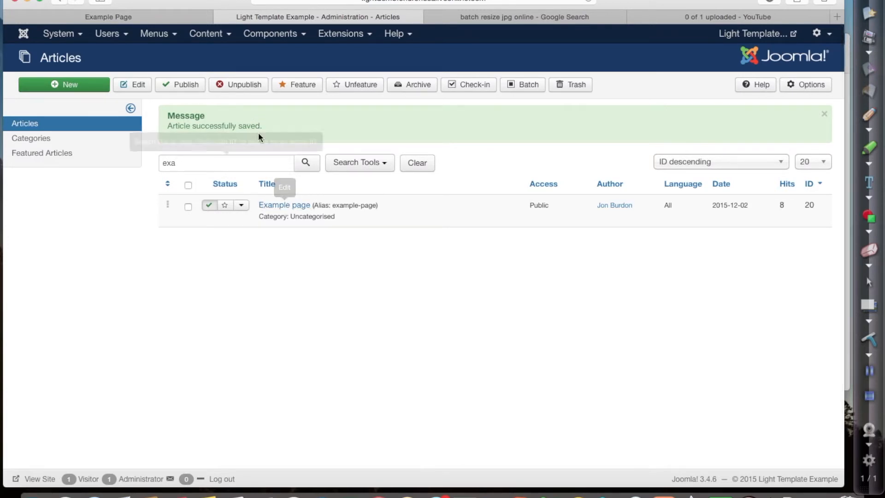
left_click(206, 33)
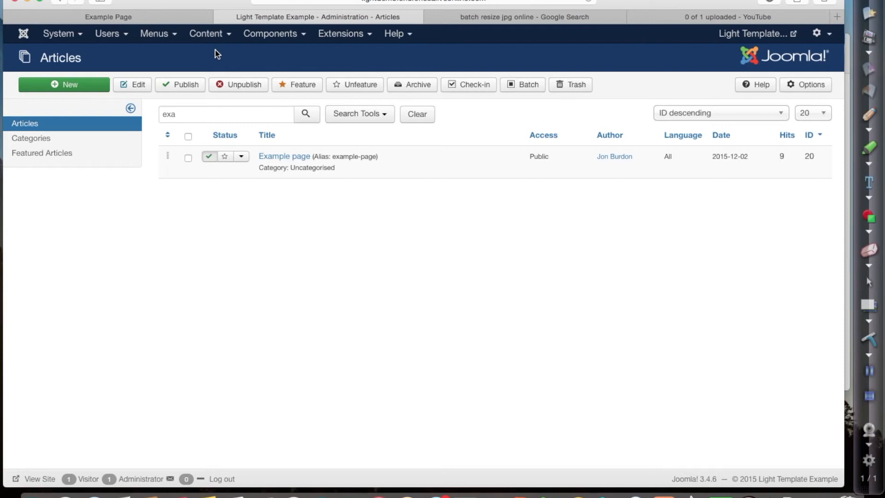
mouse_move(285, 156)
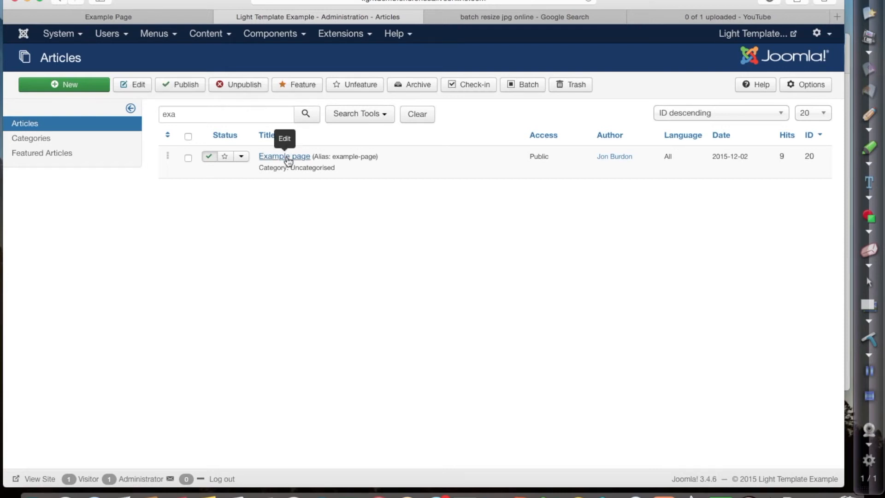
left_click(284, 157)
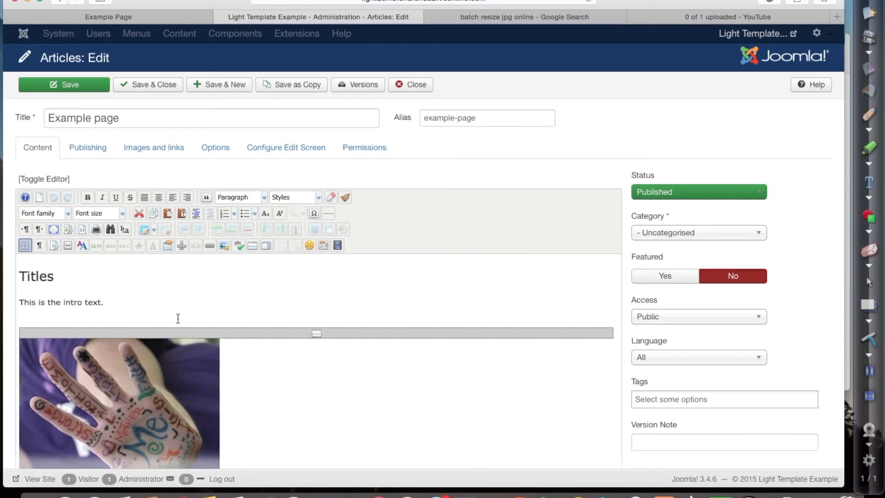
Step: Scroll the article editor down toward the hands photo for inserting a new image
scroll("down", 3)
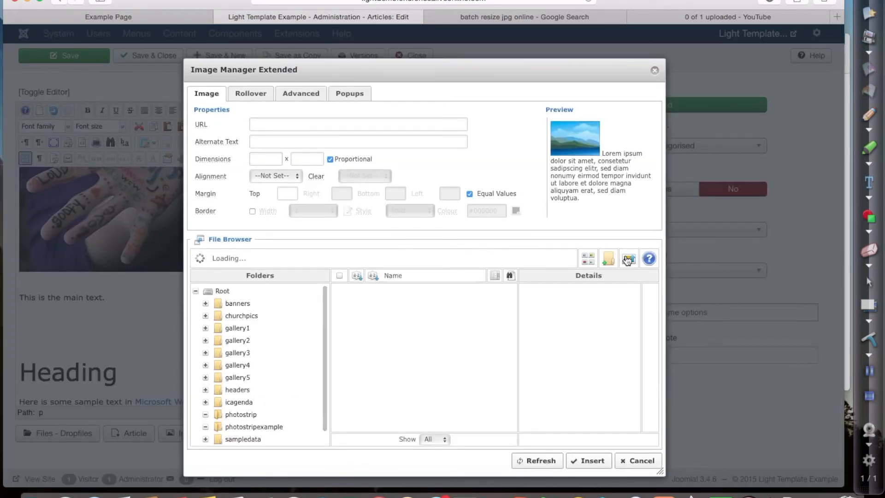
Step: In the Image Manager upload window, enable resizing to 640 × 480 px and browse for files
left_click(253, 426)
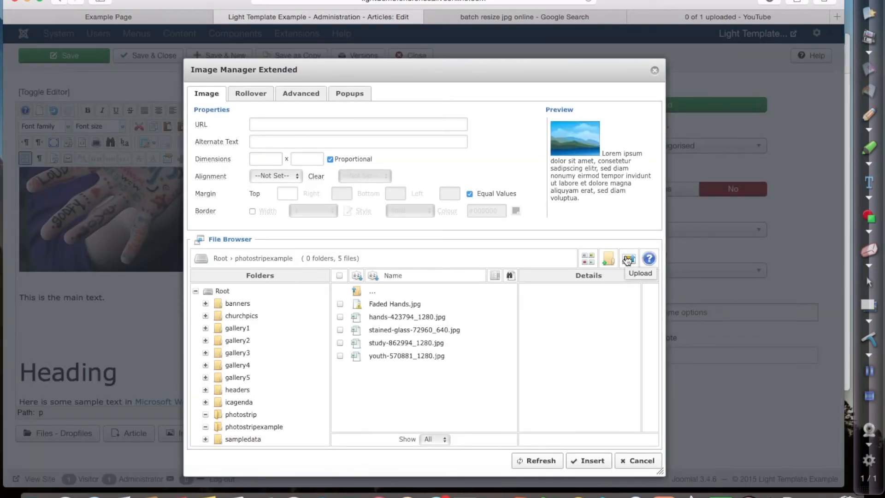
left_click(628, 258)
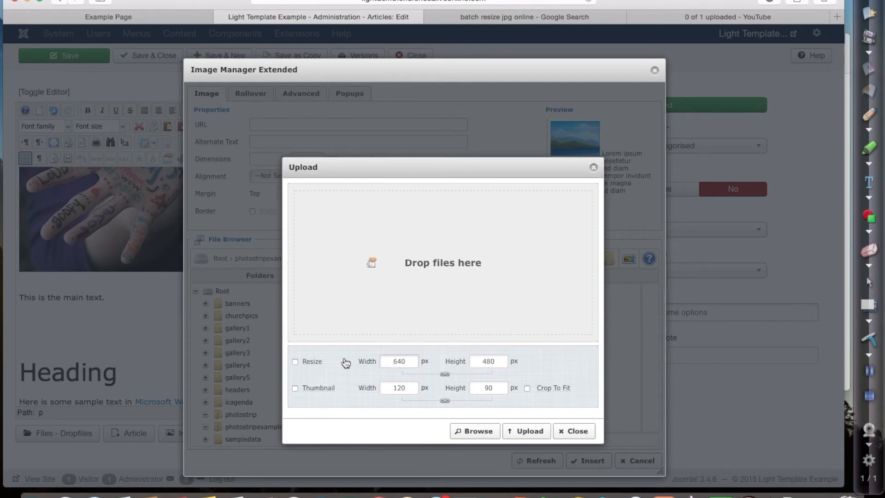
left_click(295, 361)
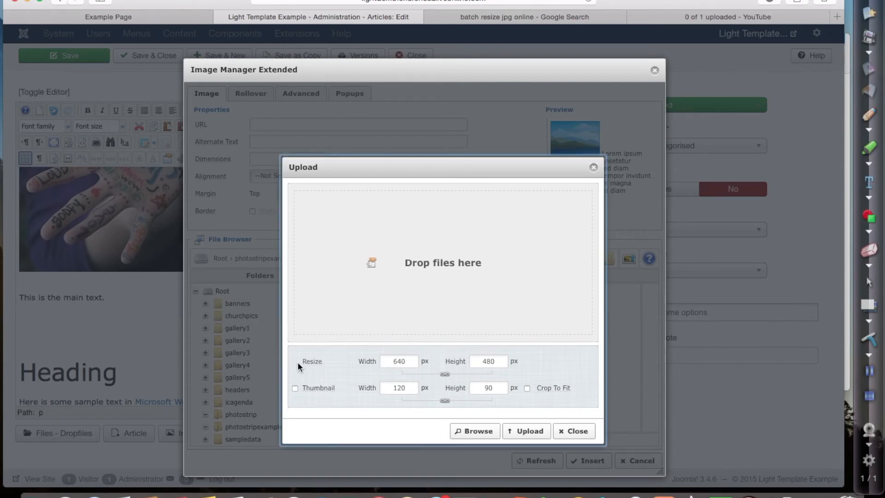
left_click(295, 362)
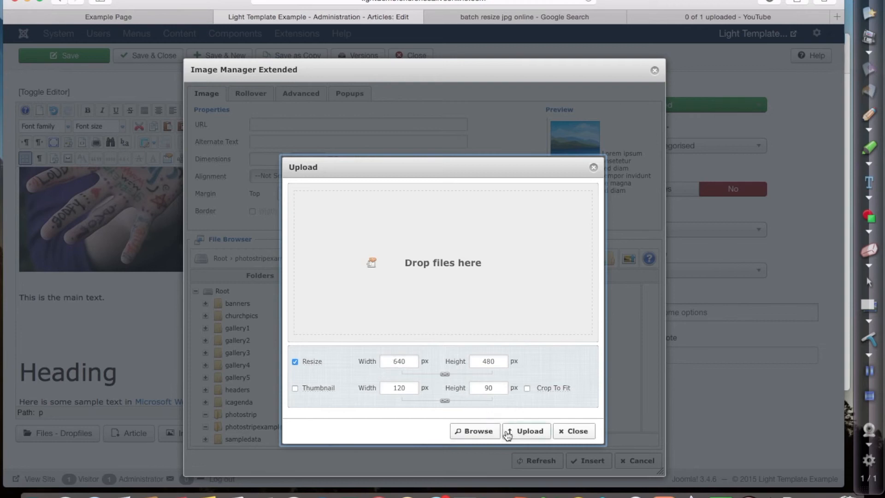
left_click(474, 431)
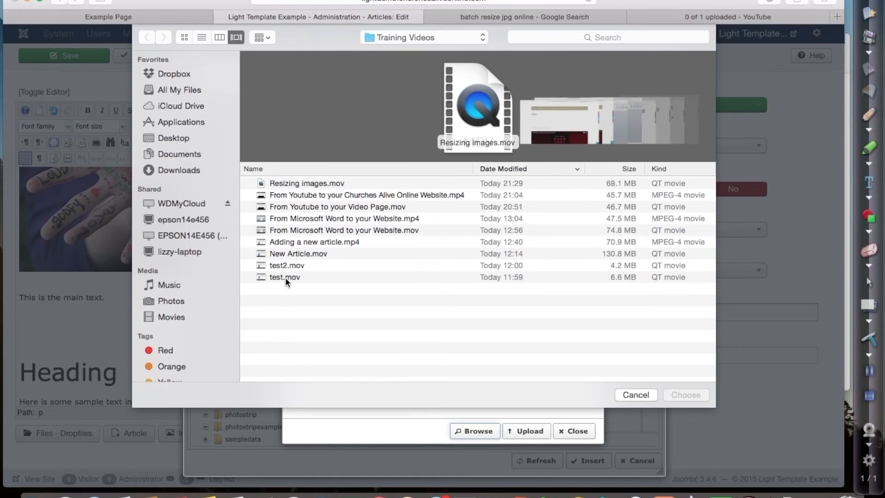
mouse_move(220, 240)
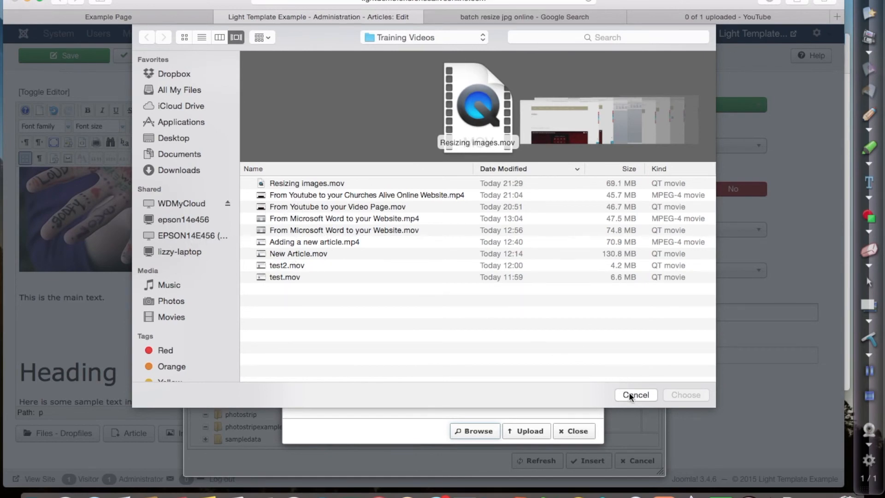
left_click(636, 395)
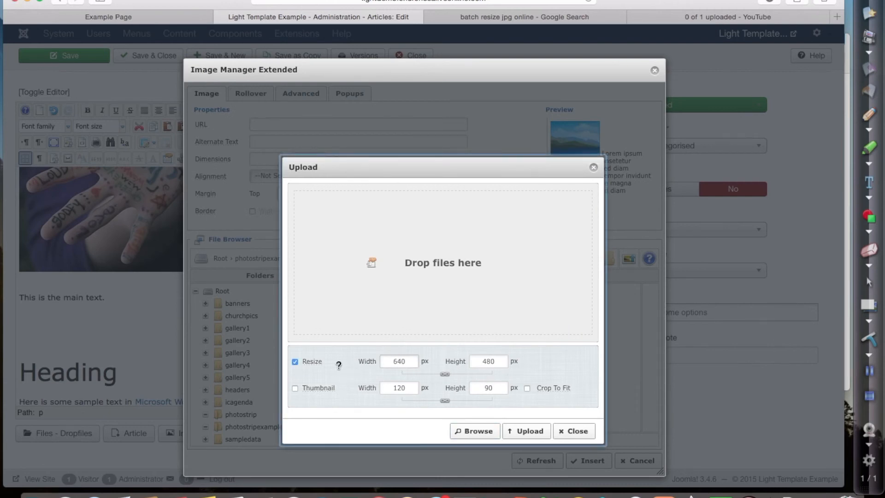